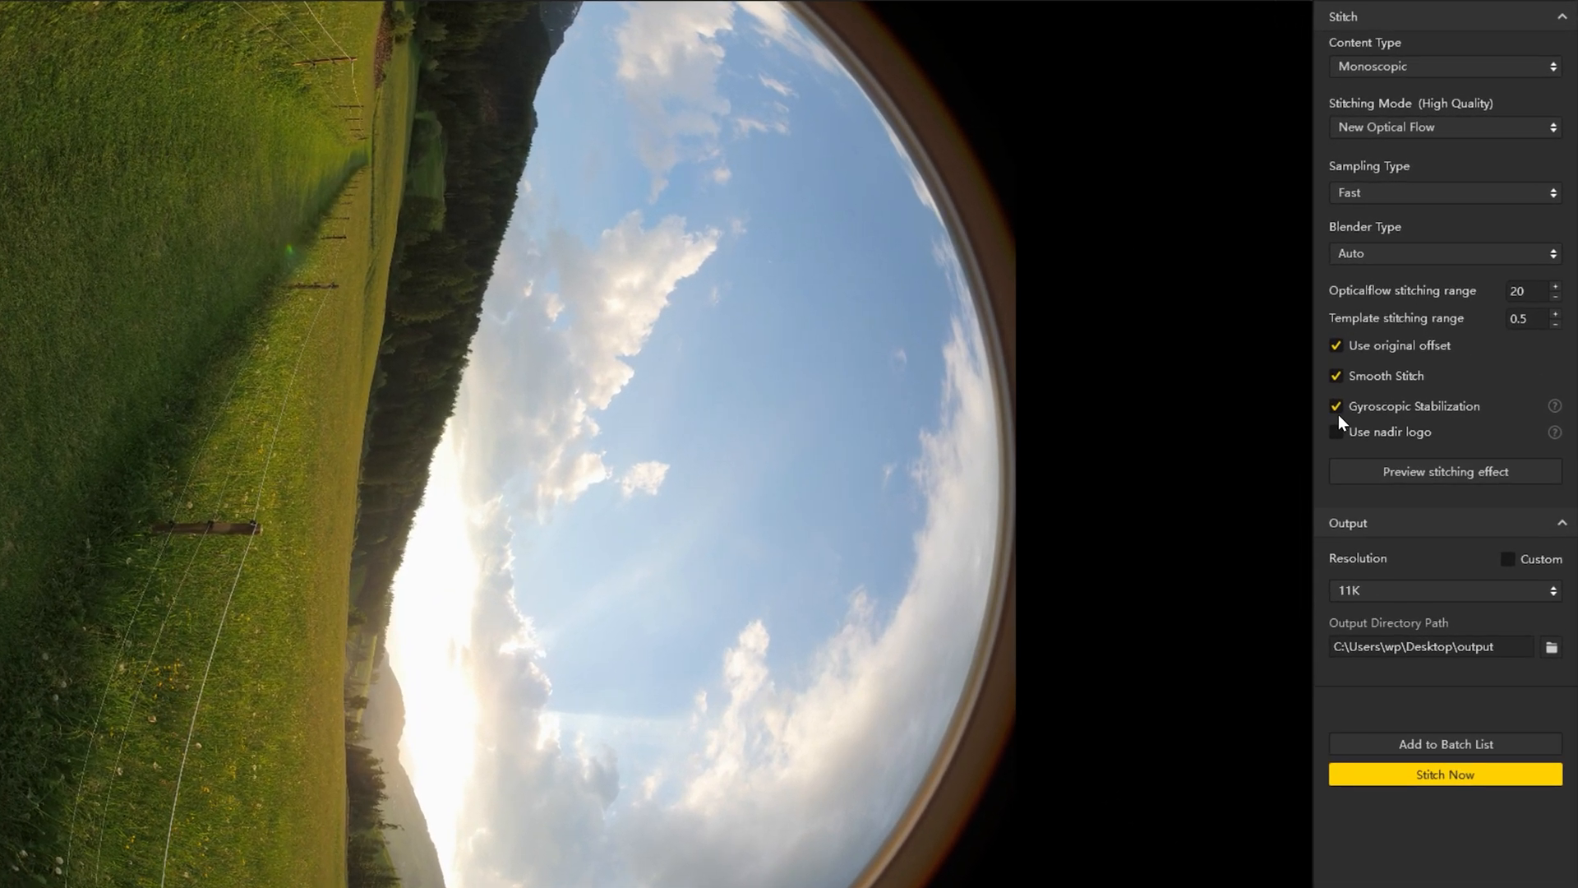
- Disable Gyroscopic Stabilization and launch the 11K stitch with Stitch Now
click(1334, 406)
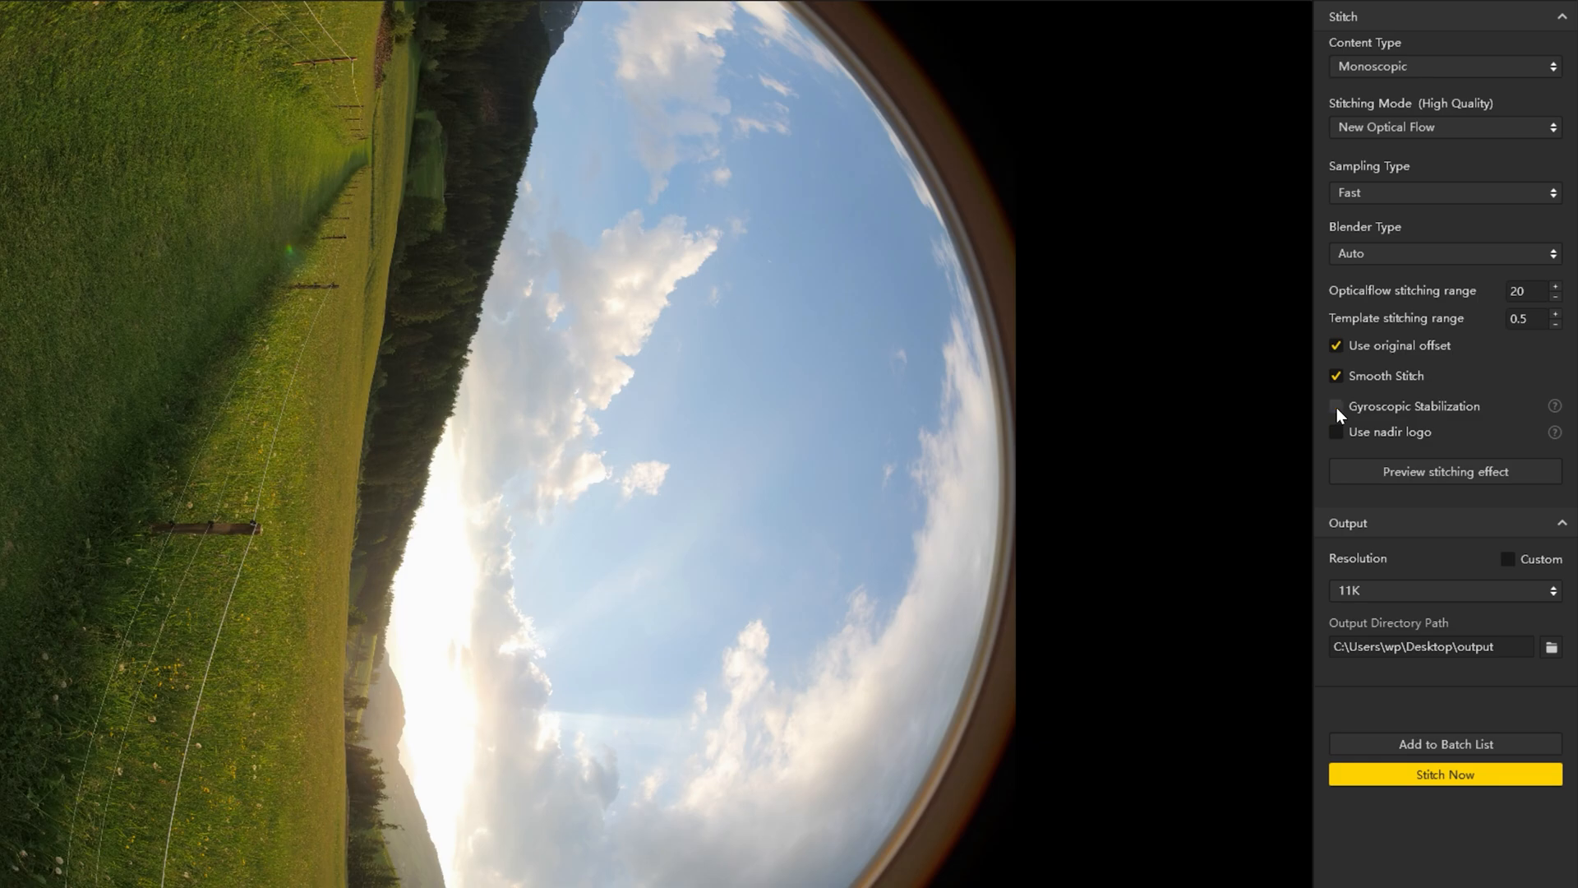
mouse_move(1444, 774)
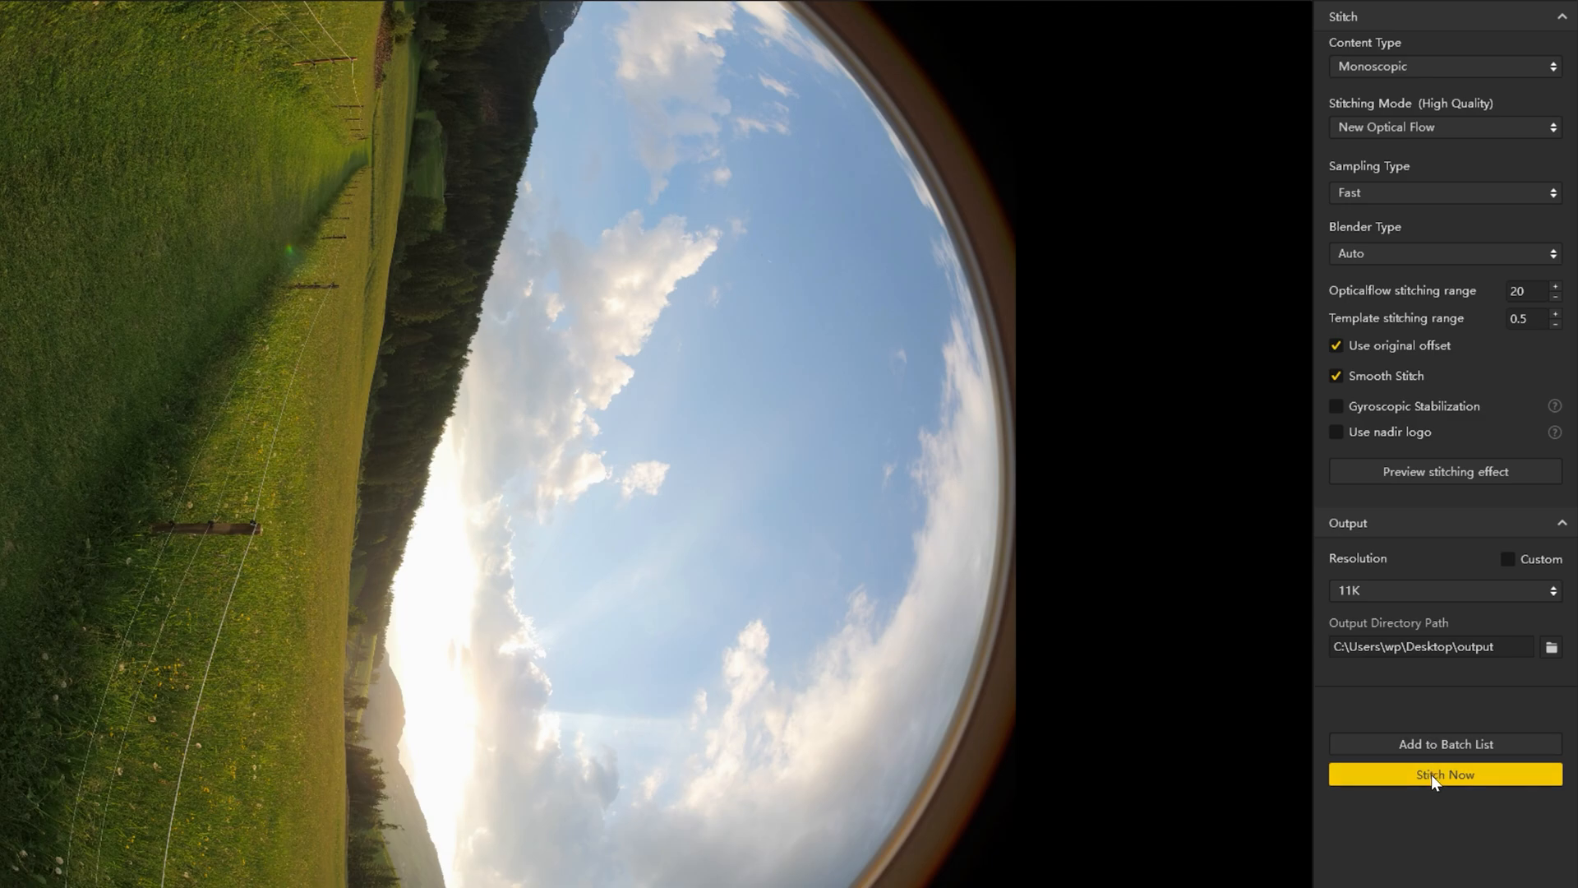
mouse_move(1435, 776)
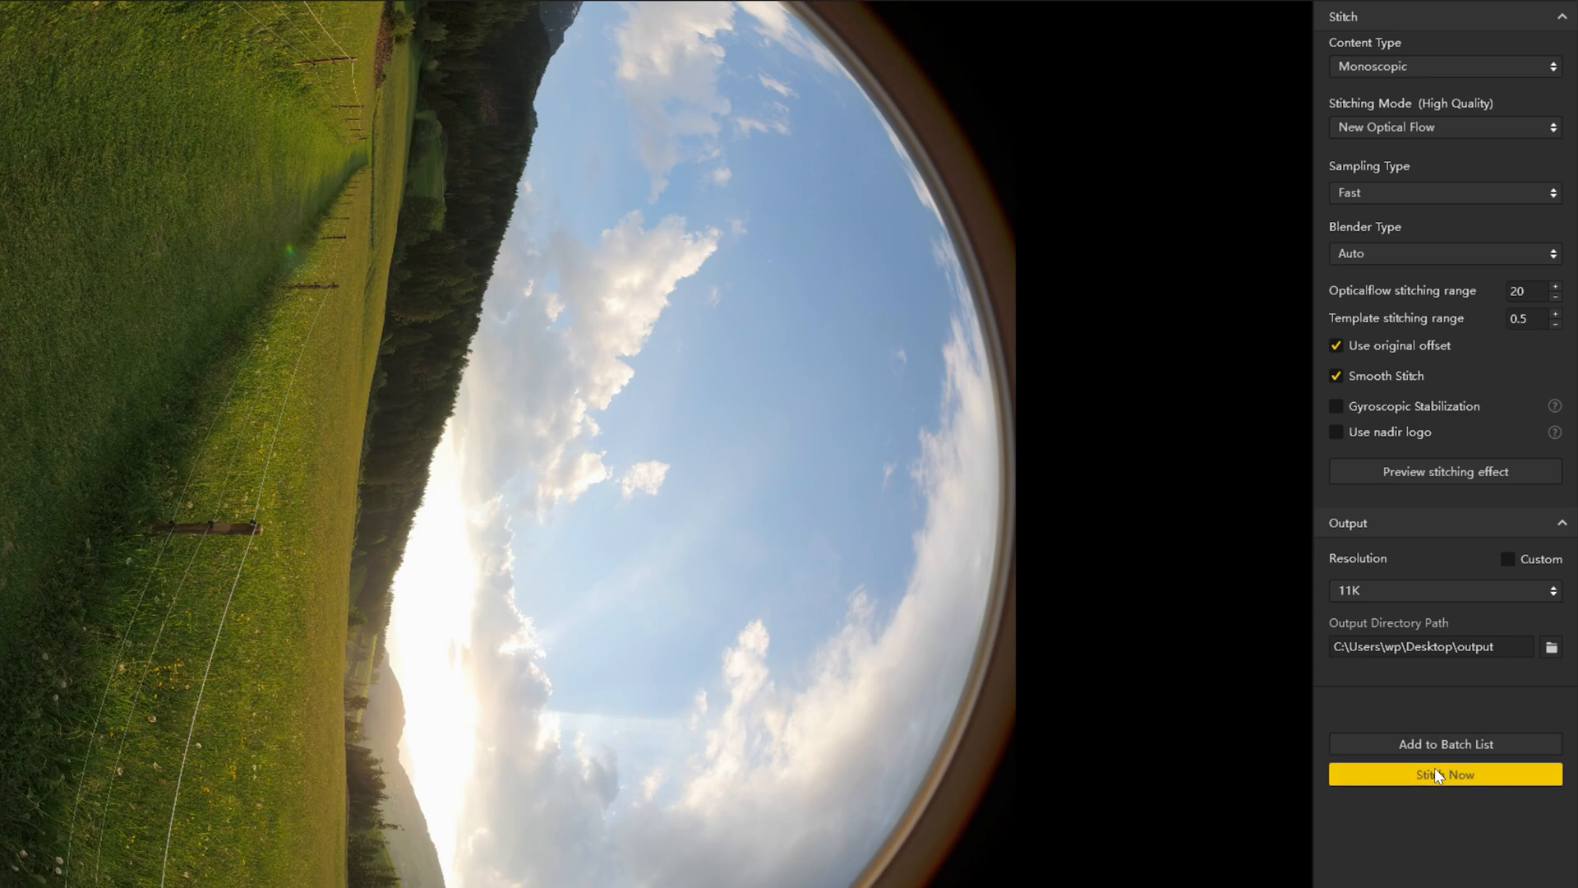
click(1444, 775)
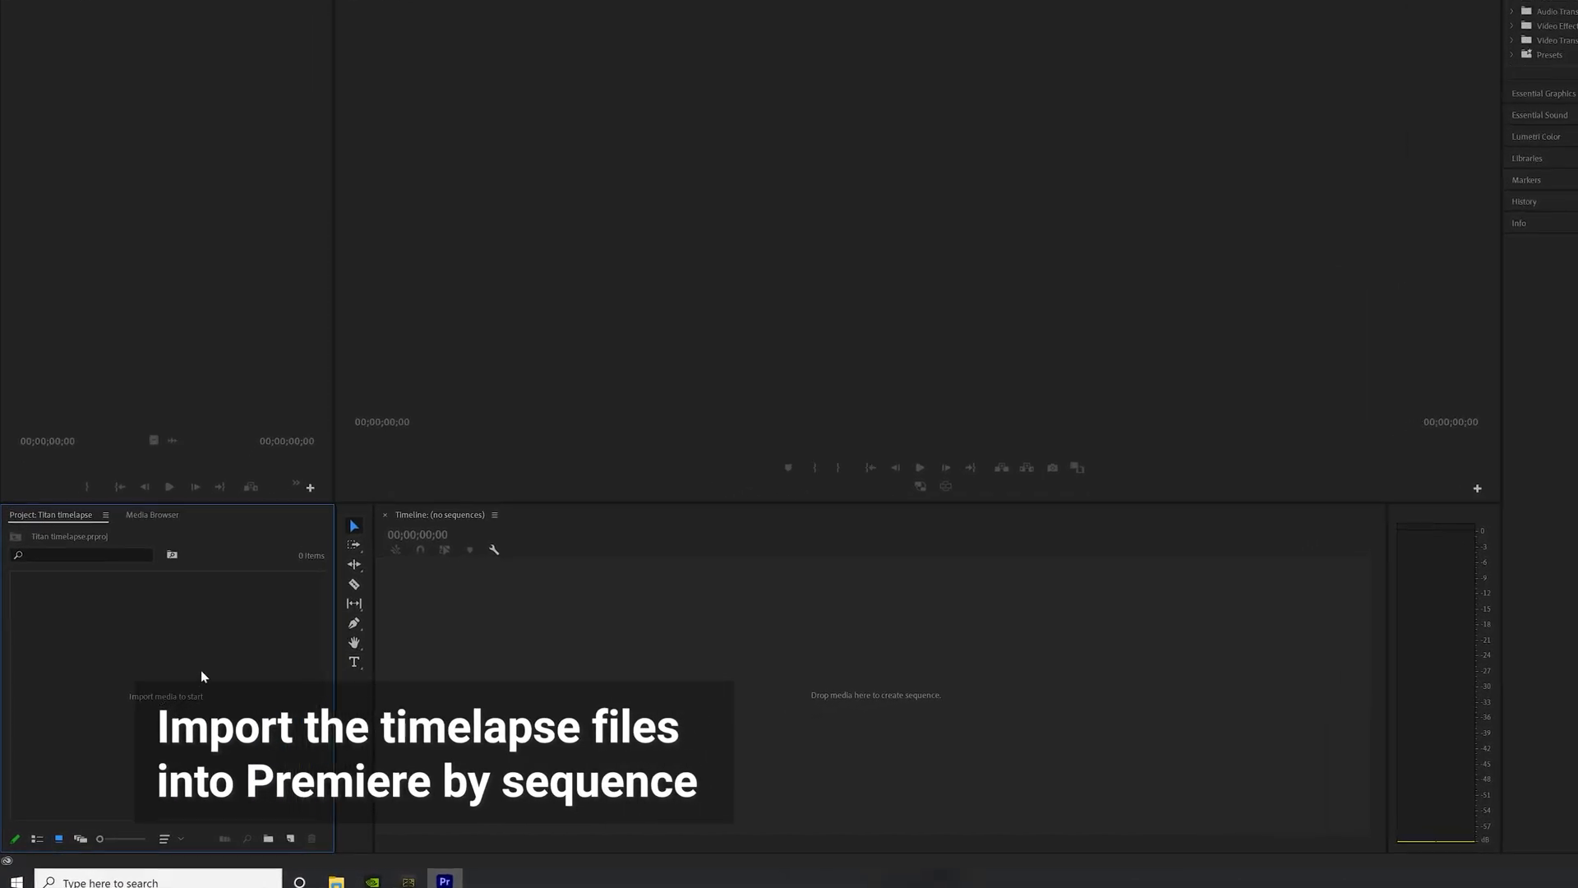
- Import the first stitched JPG with Image Sequence checked so all frames load as one clip
right_click(200, 676)
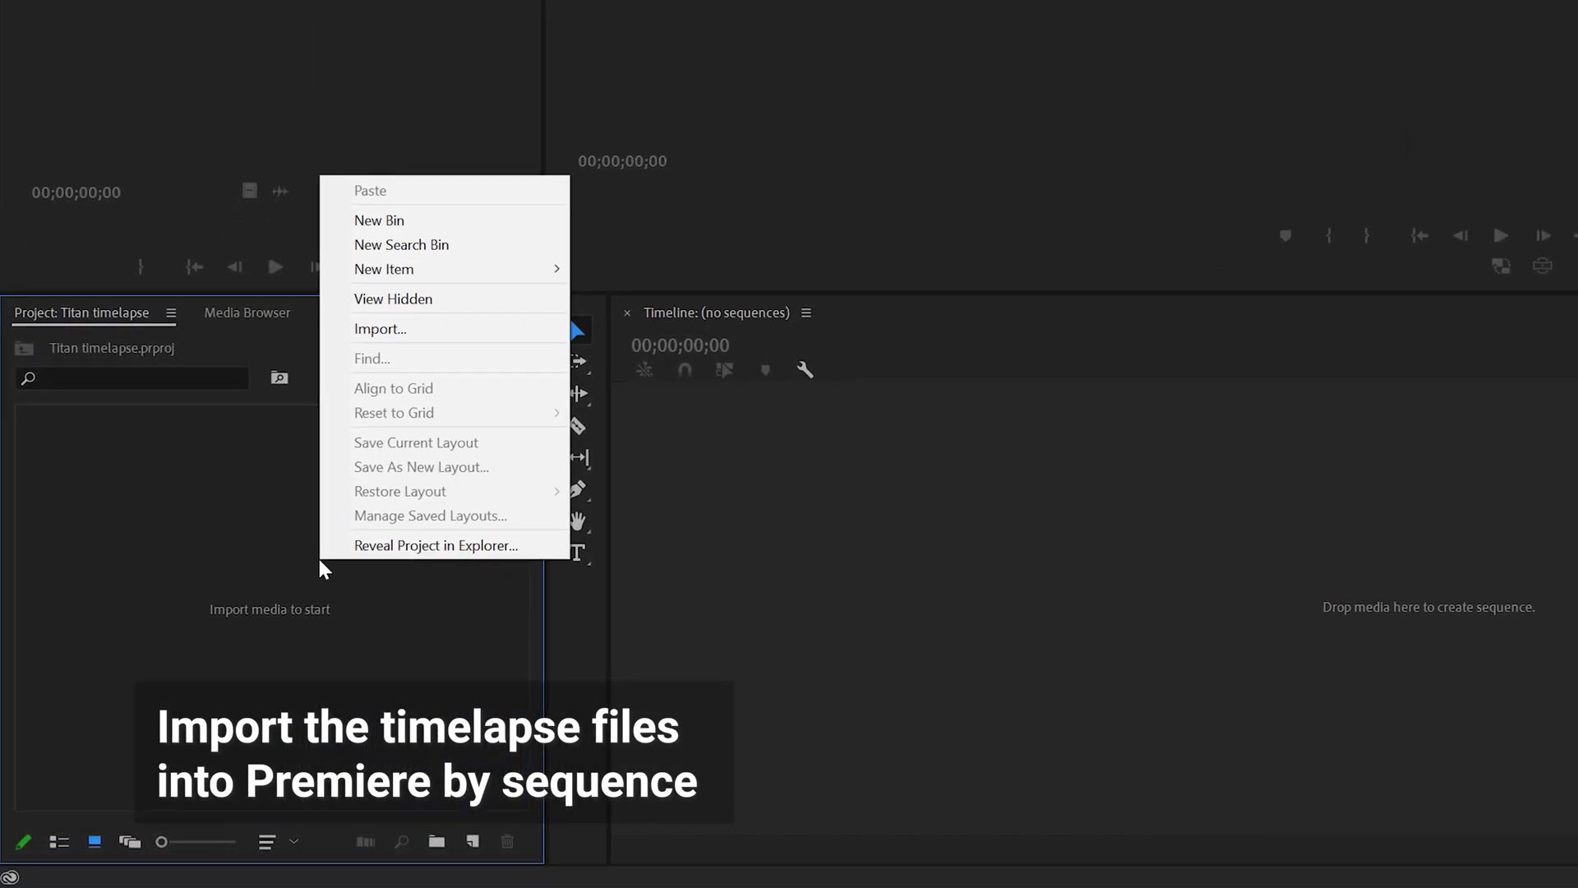
mouse_move(432, 336)
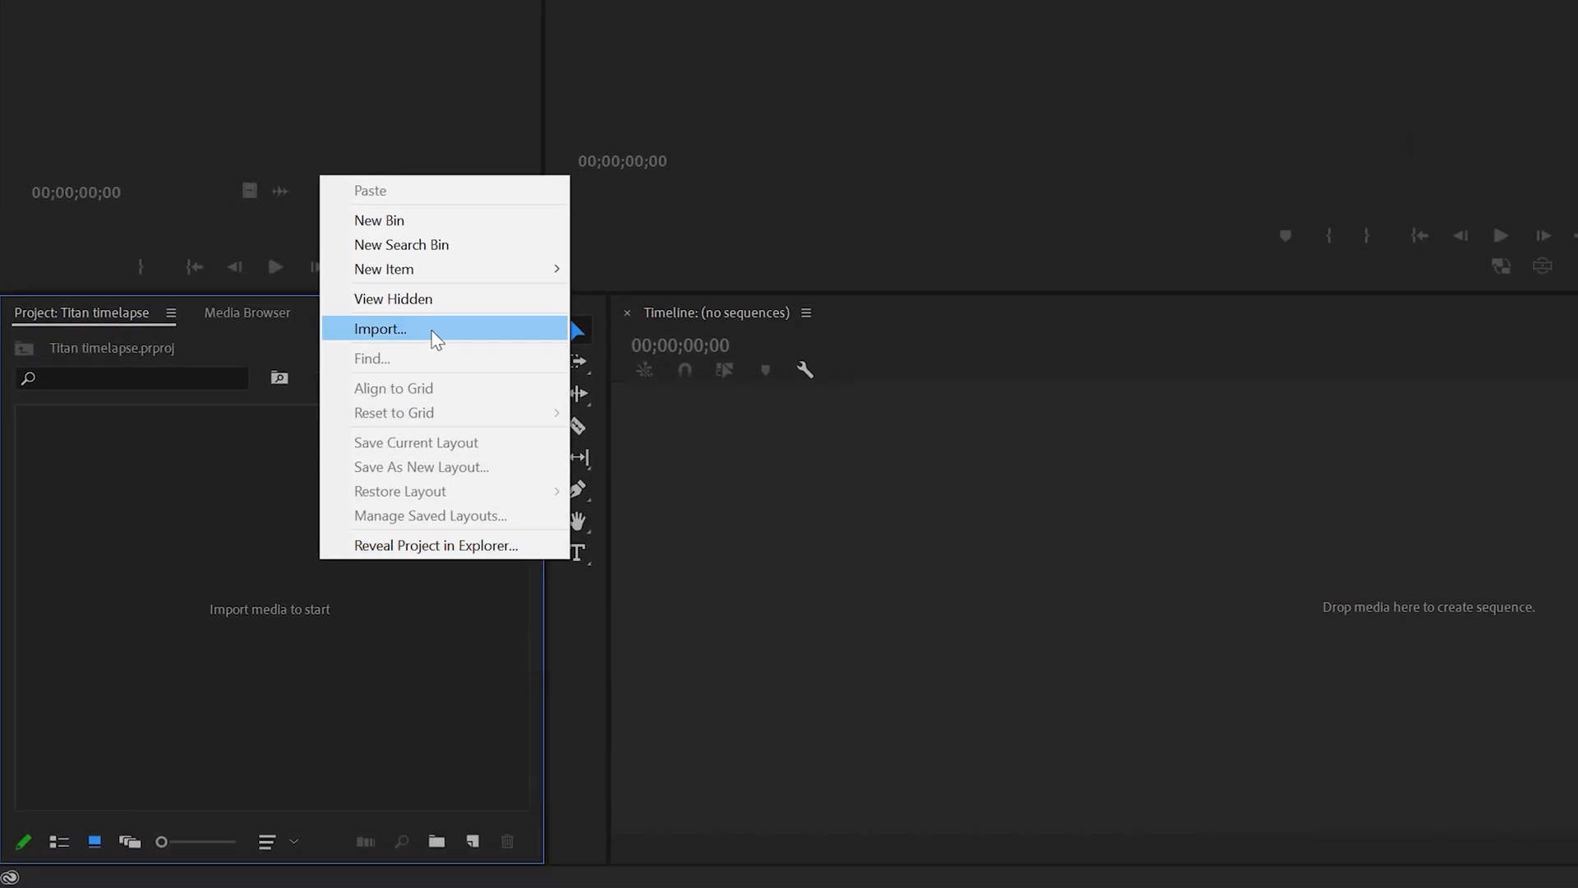
click(379, 328)
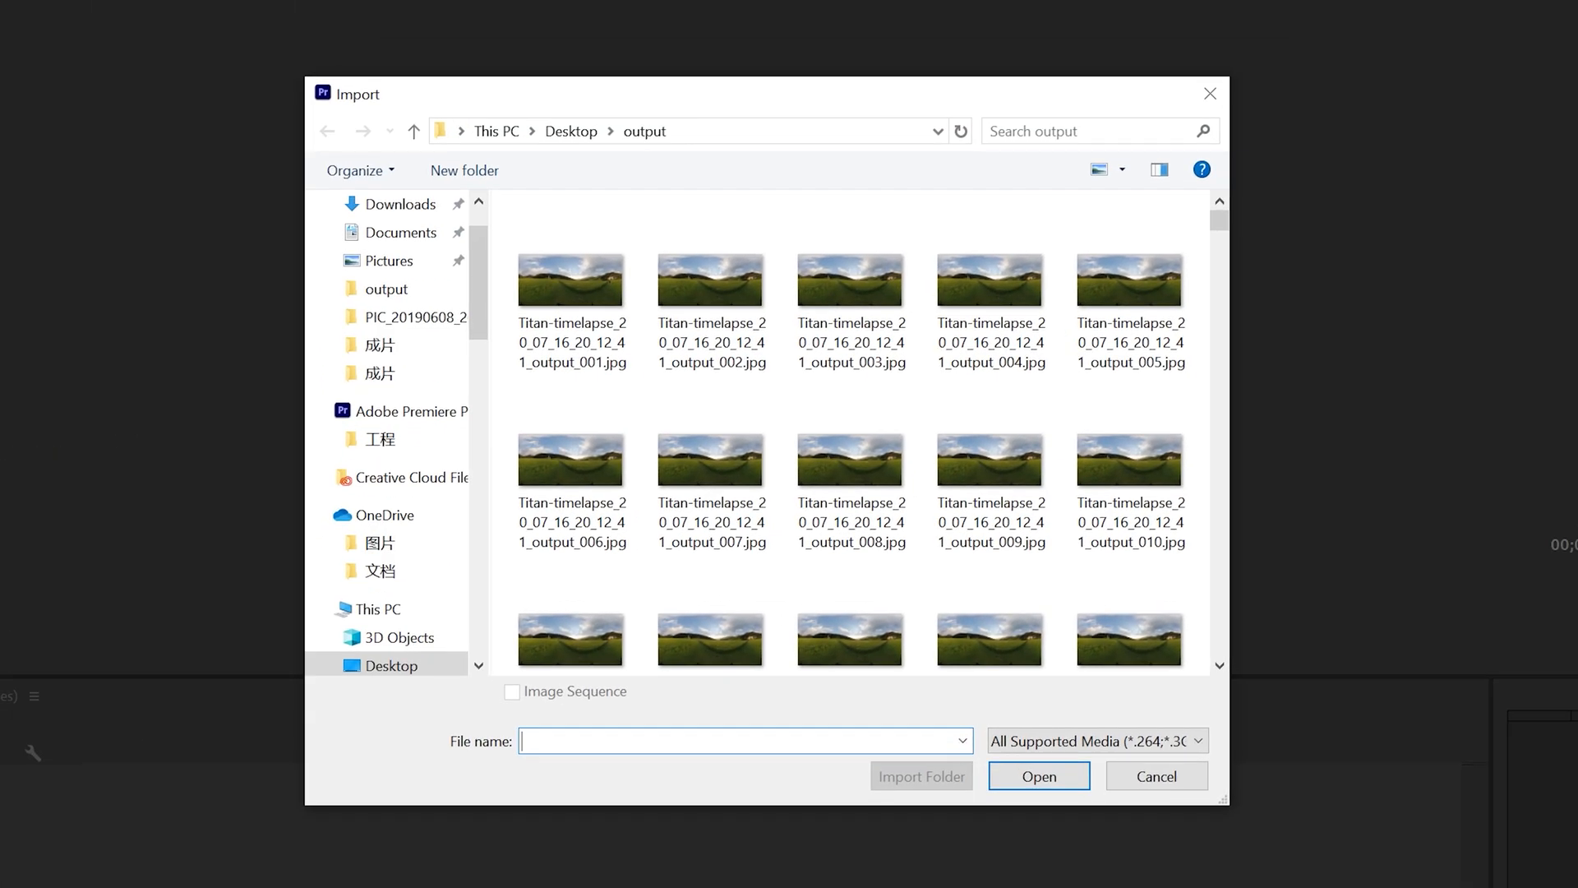
click(570, 279)
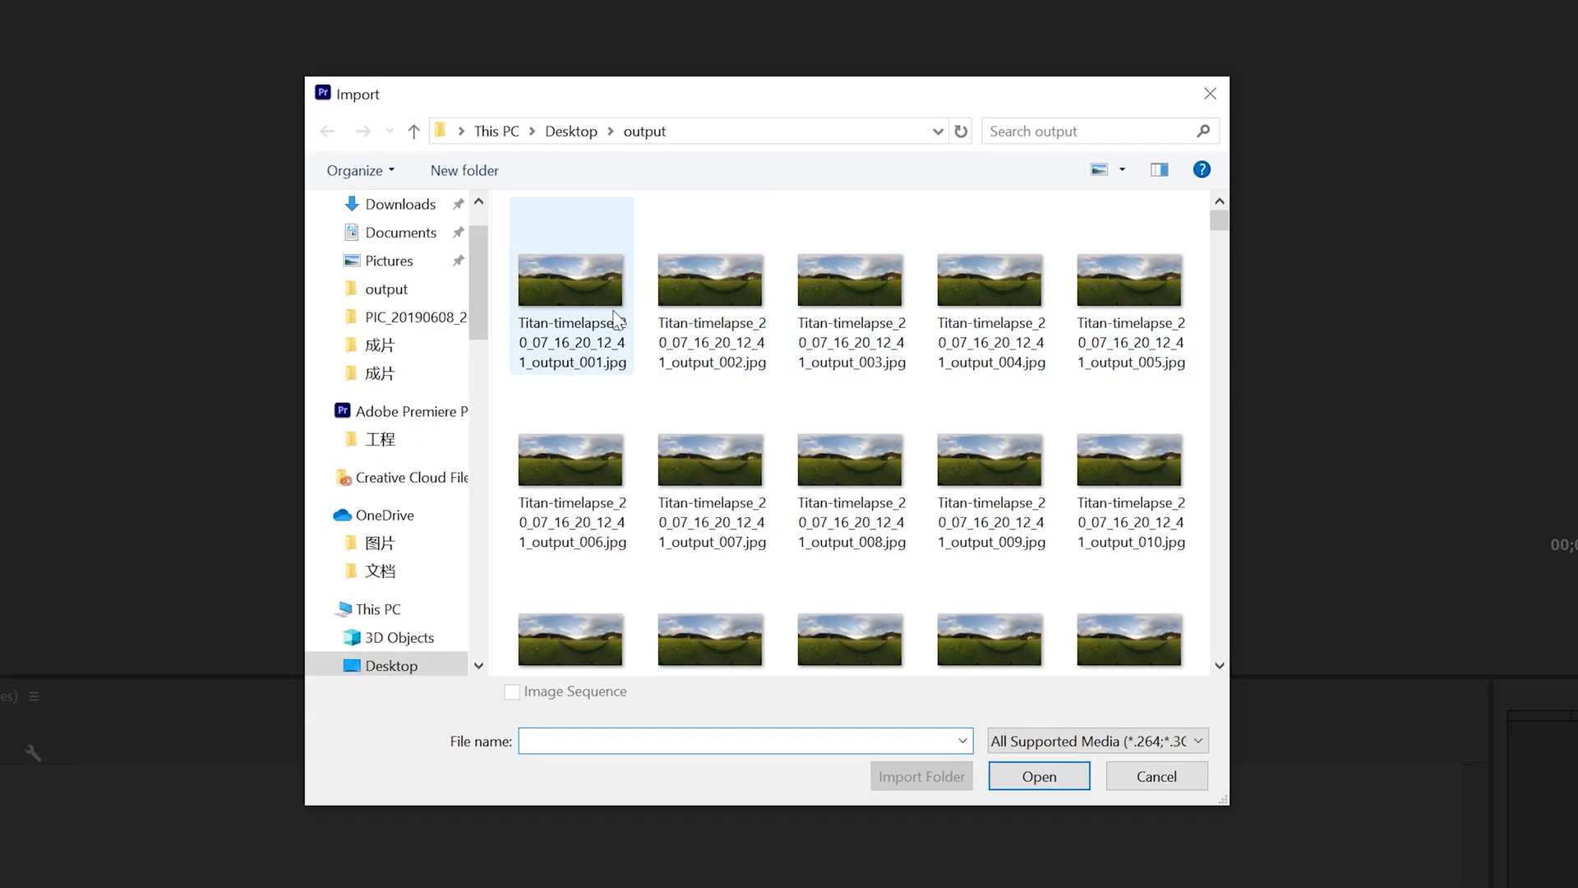
click(512, 692)
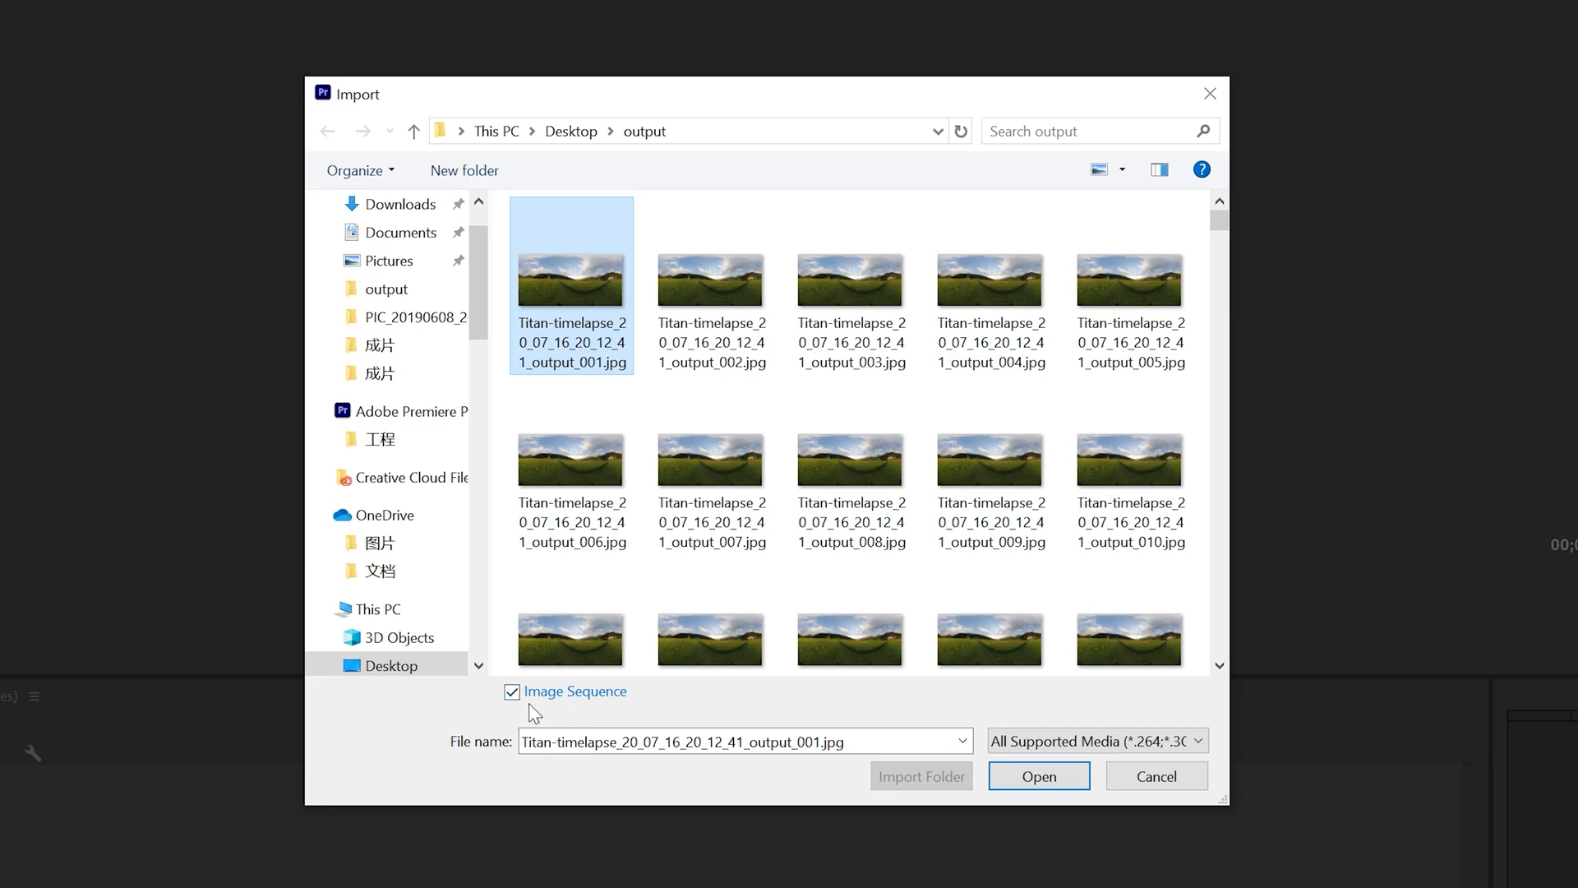
click(513, 691)
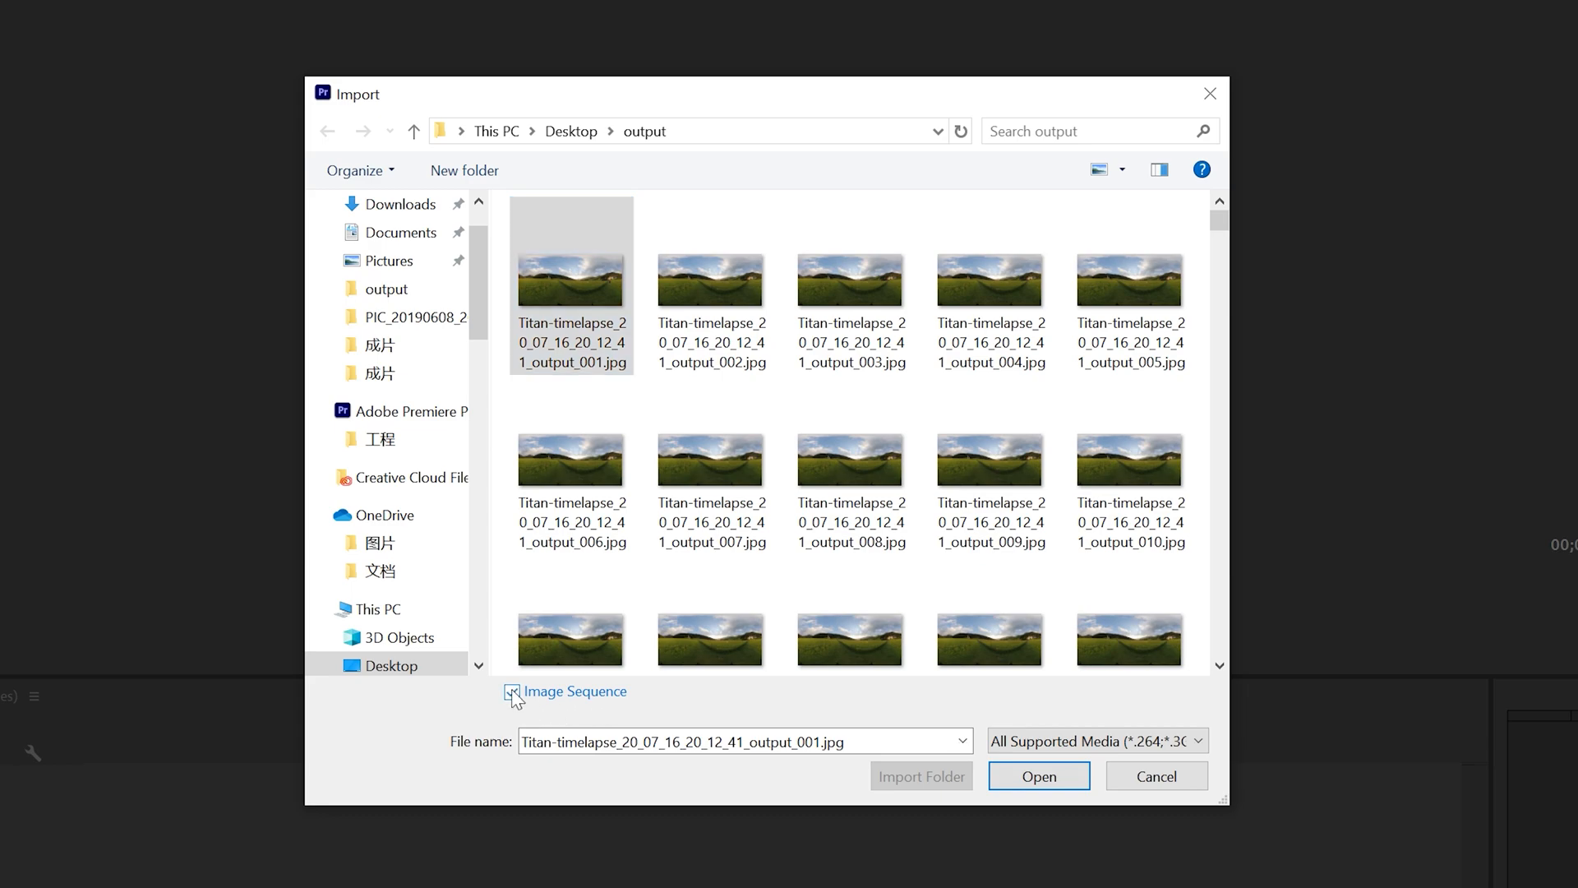
click(513, 692)
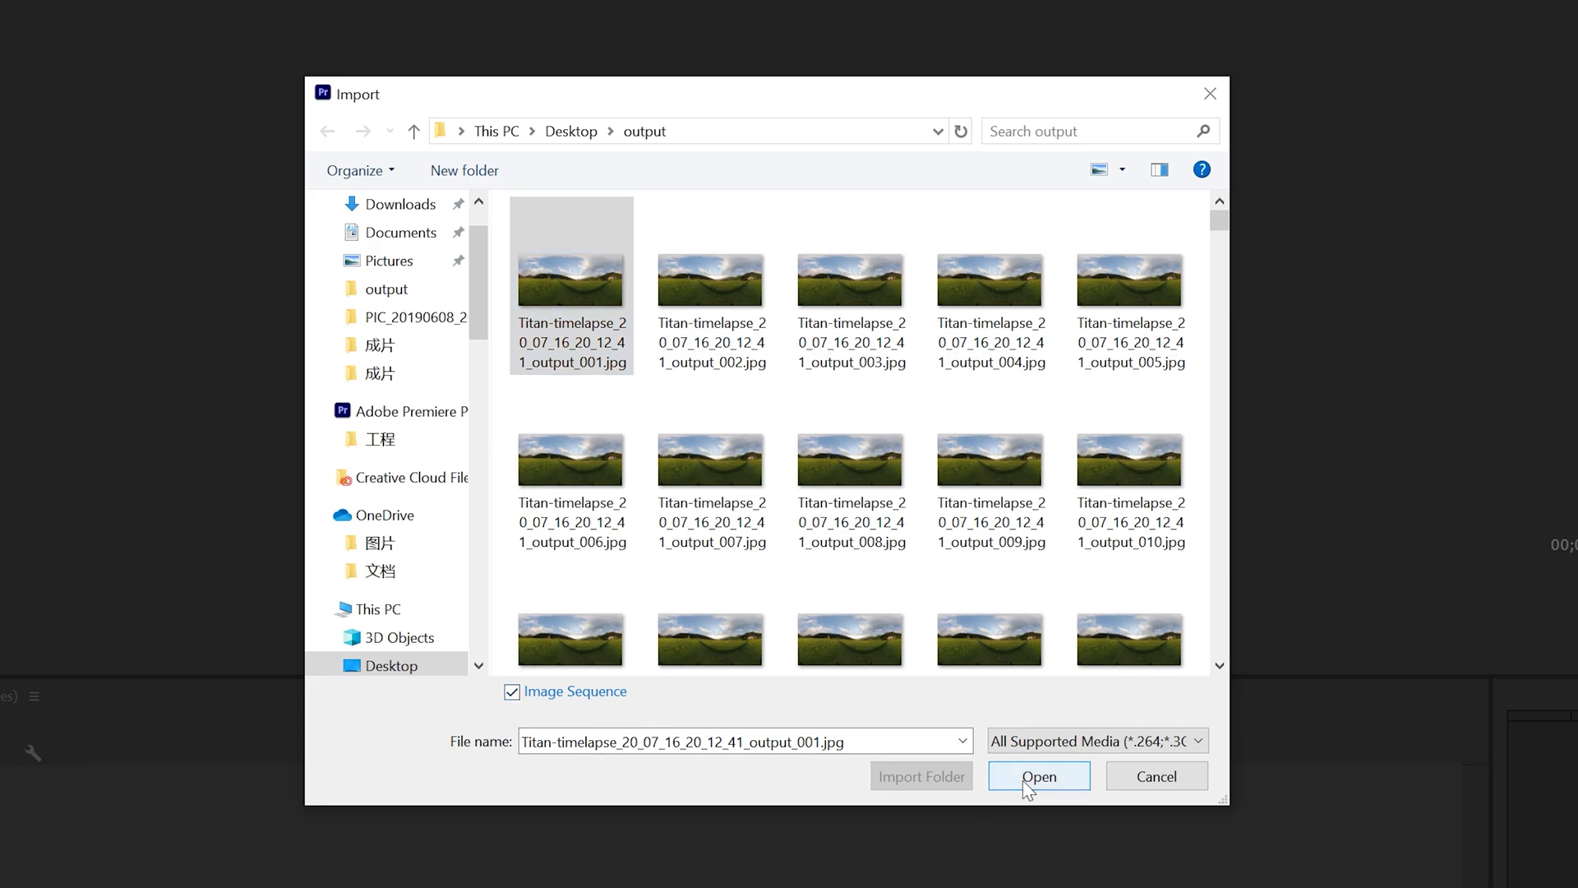
click(1037, 776)
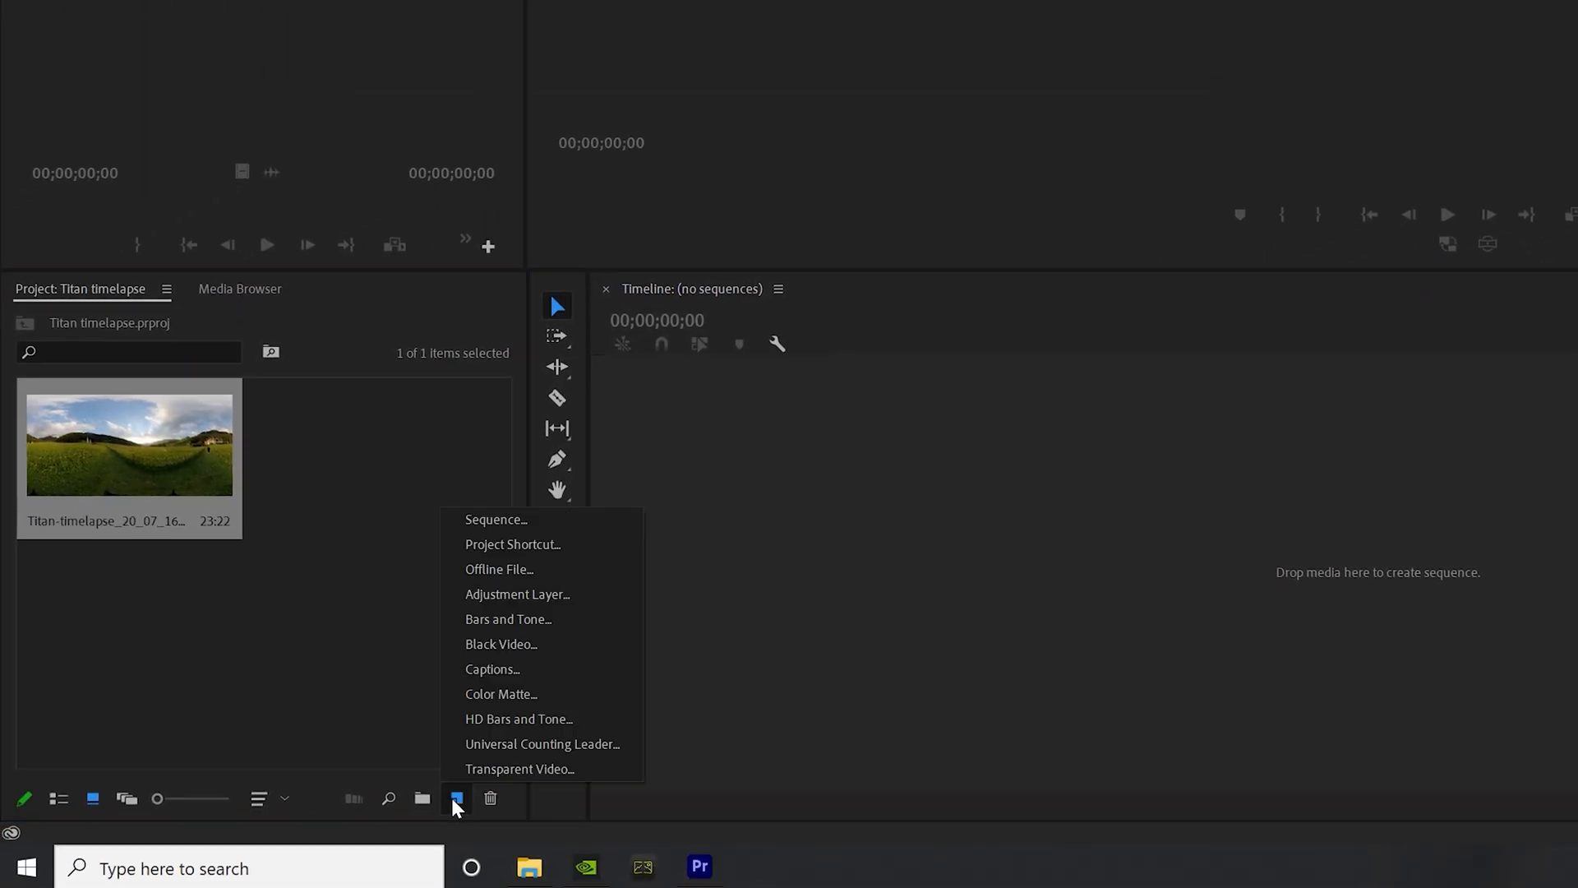
mouse_move(493, 519)
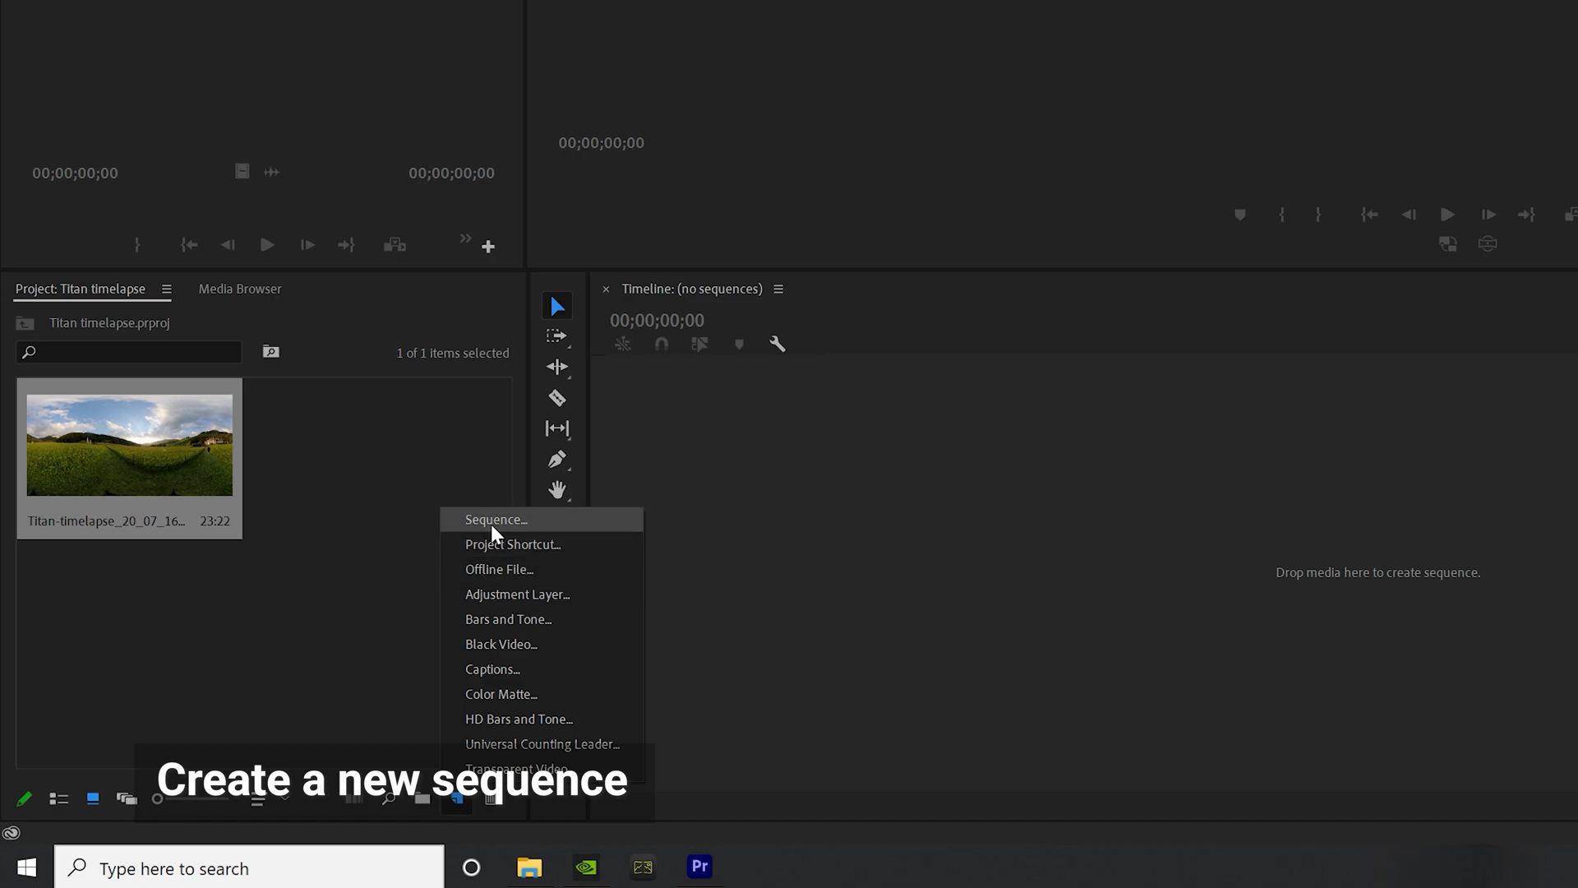
- Create a custom sequence with a 7680x3840 frame size at 23.976 fps
click(495, 518)
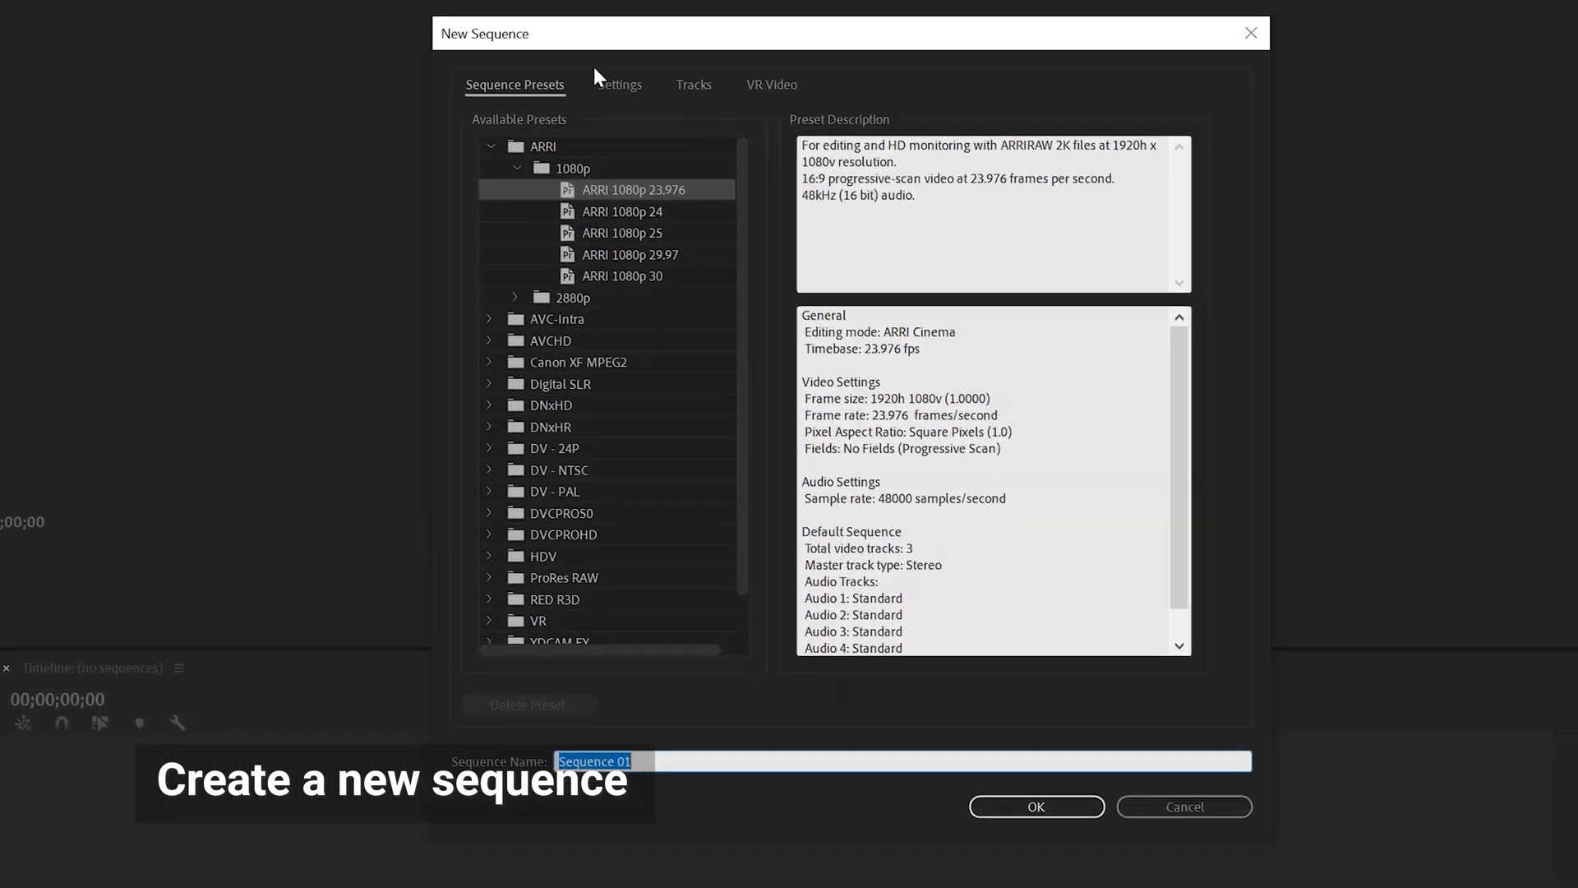
click(619, 84)
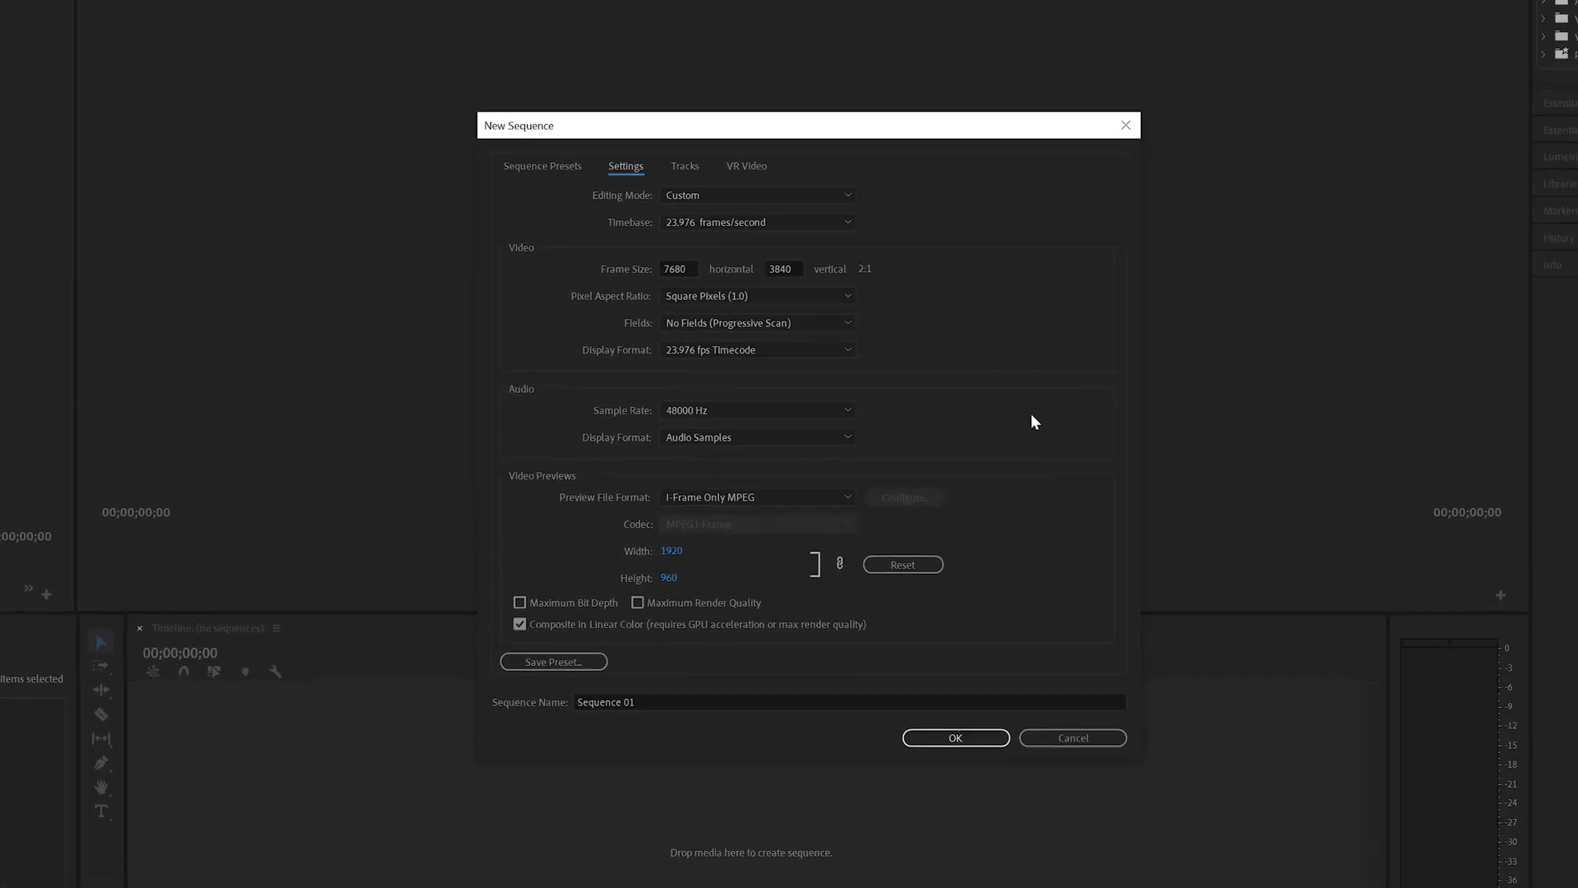
click(953, 738)
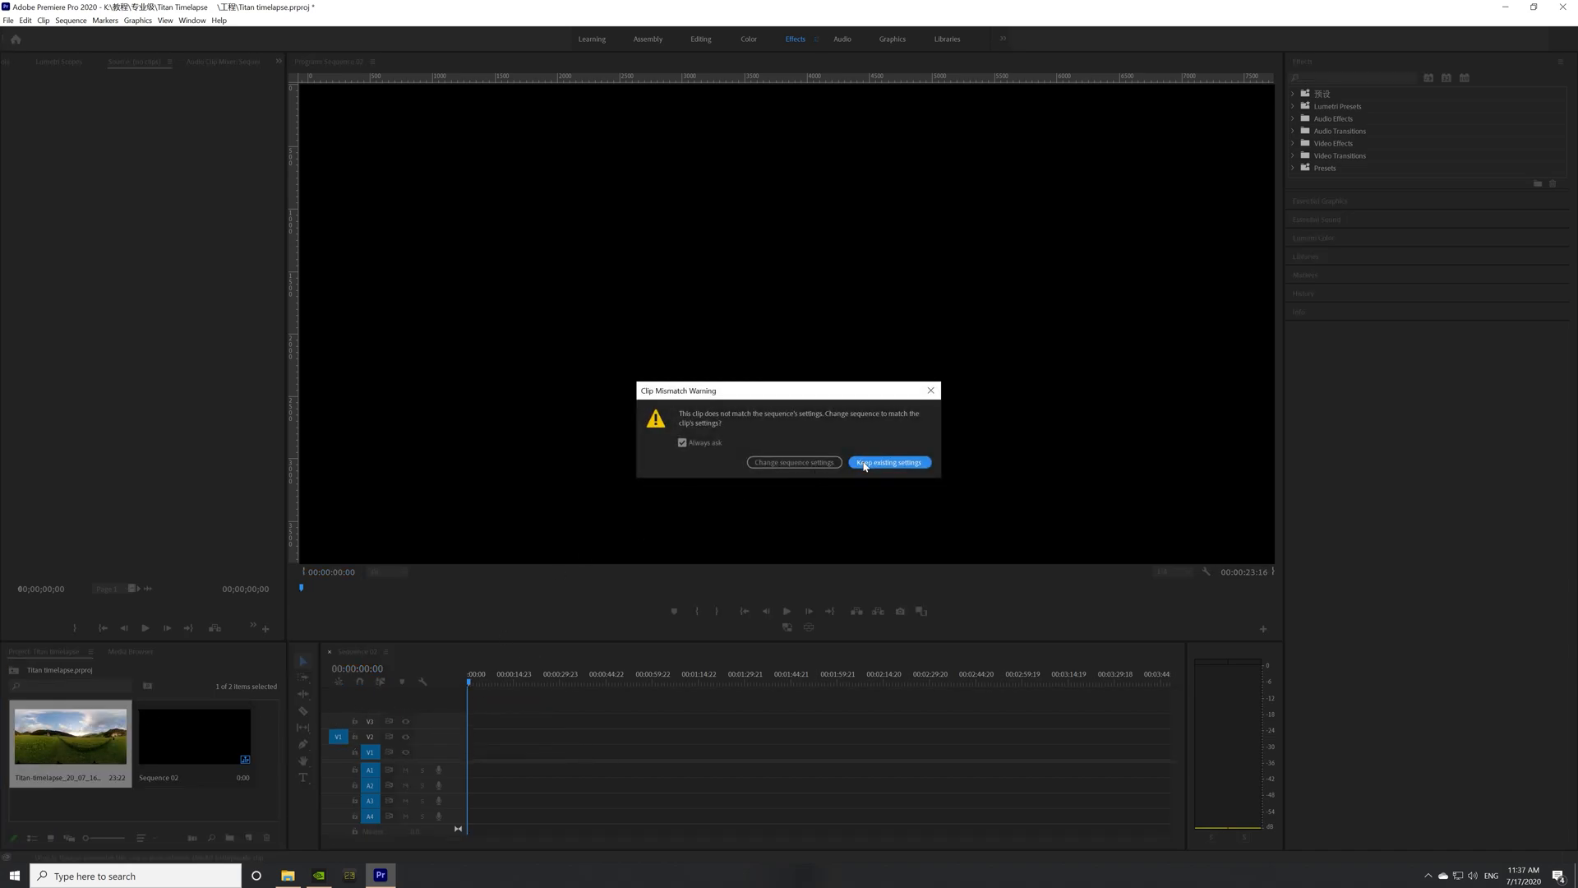
- Keep existing sequence settings for the clip and reveal the Immersive Video effects list
click(889, 462)
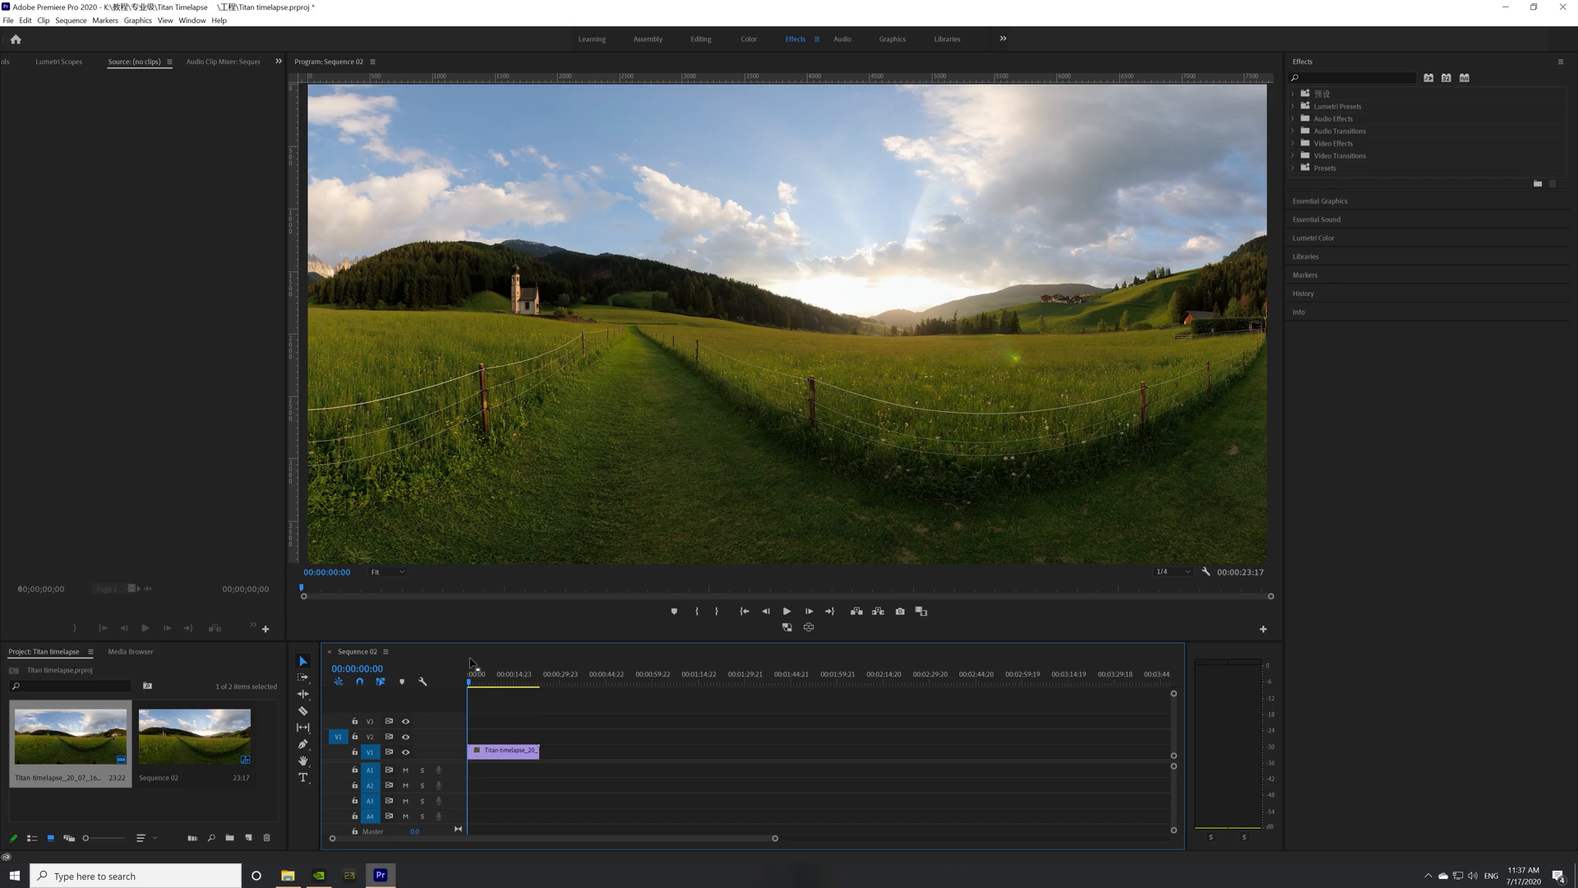
click(1333, 142)
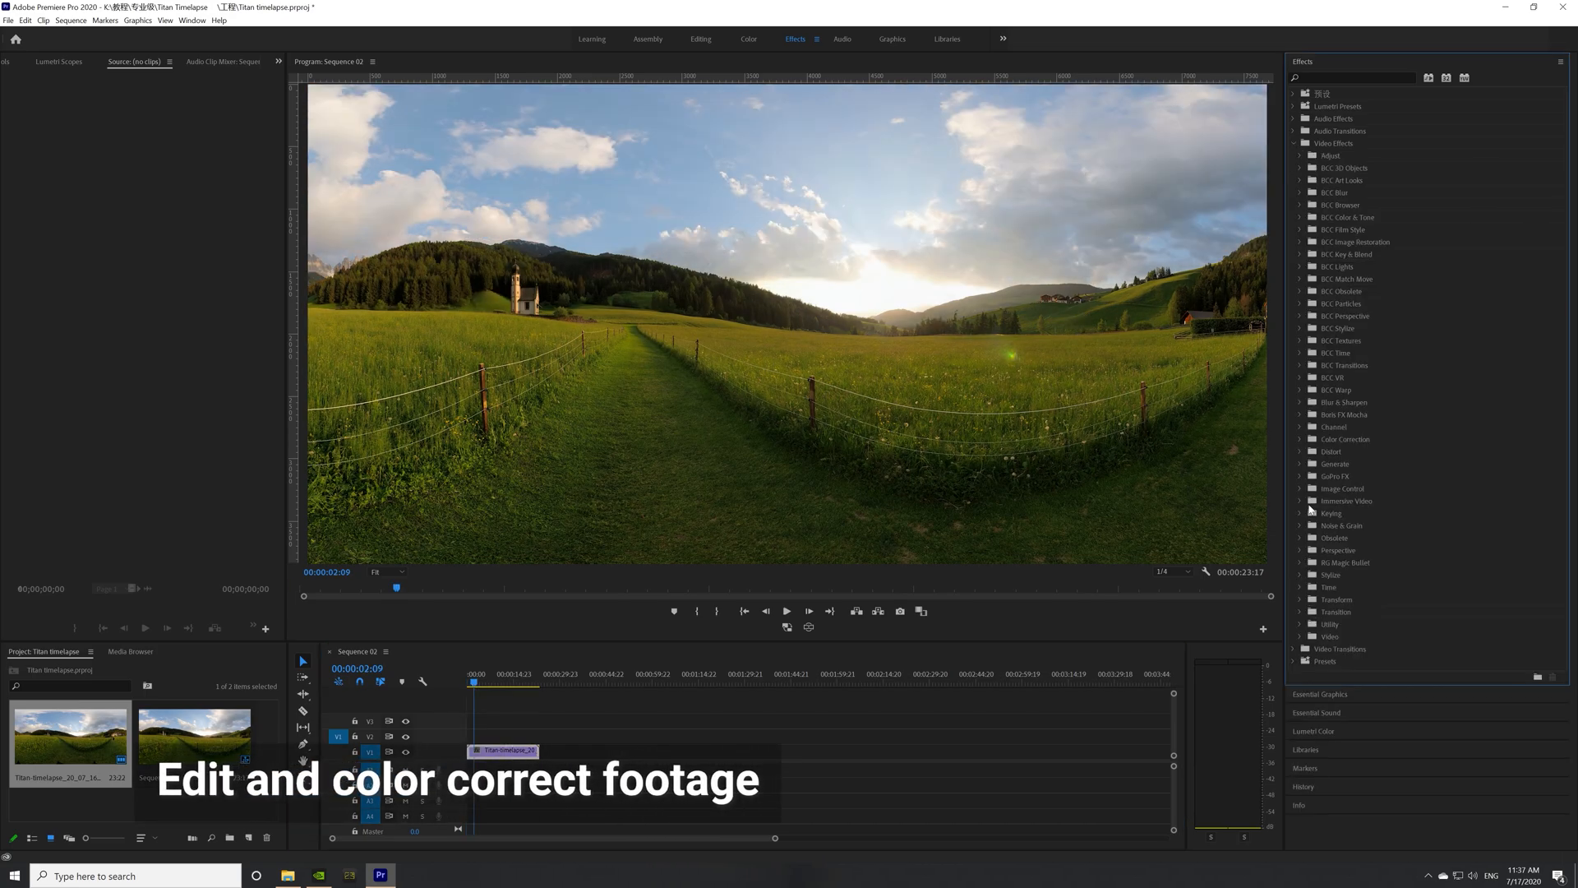
click(1305, 500)
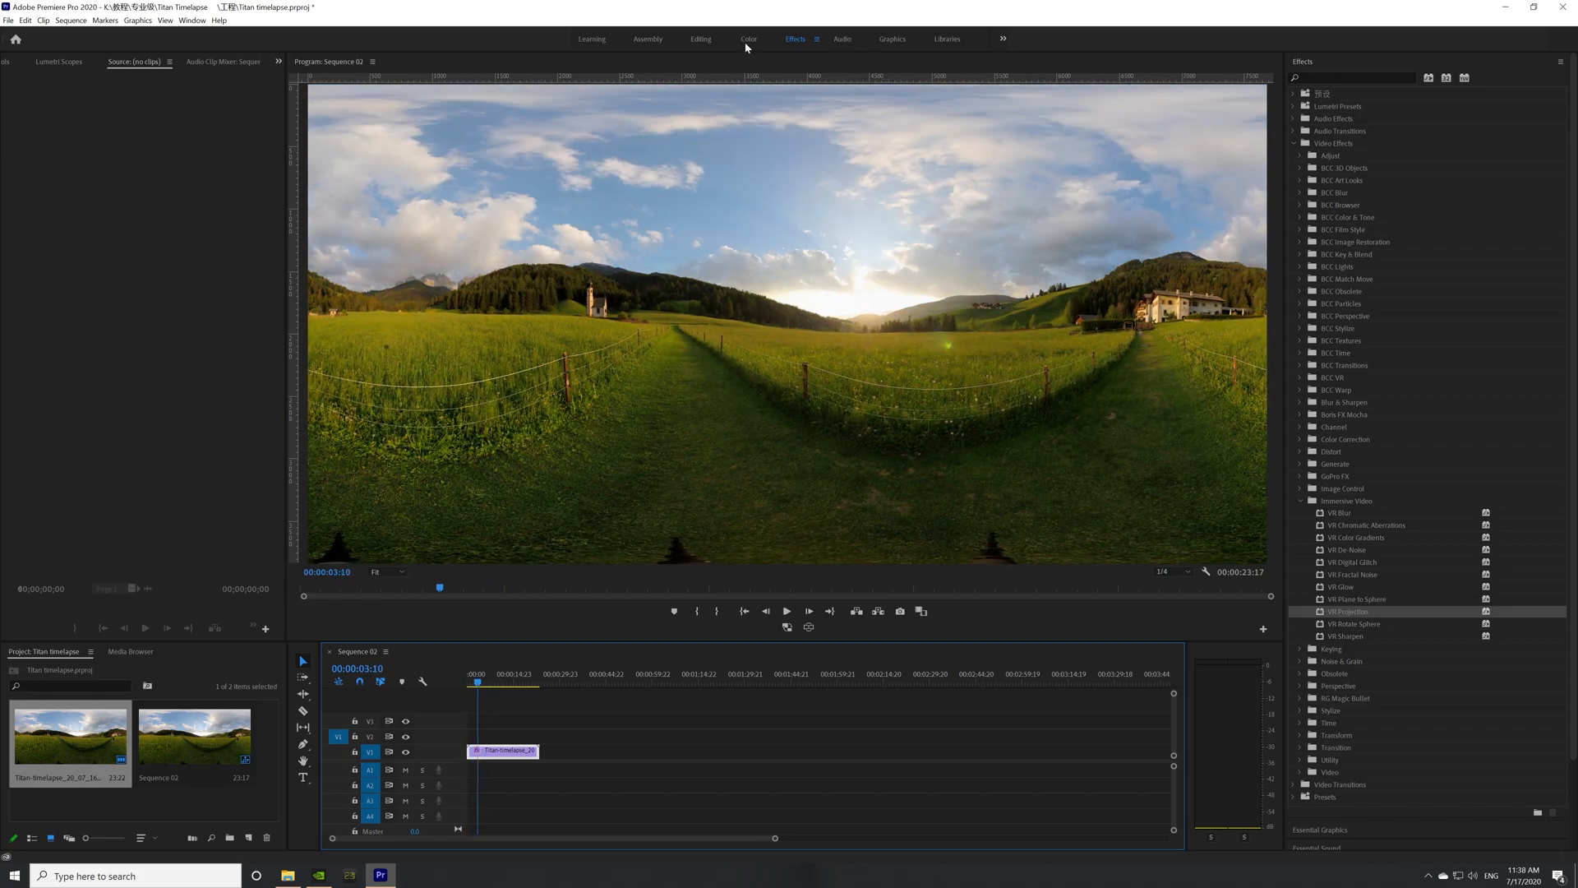
- Switch to the Color workspace and bring up export settings for Sequence 02
click(748, 38)
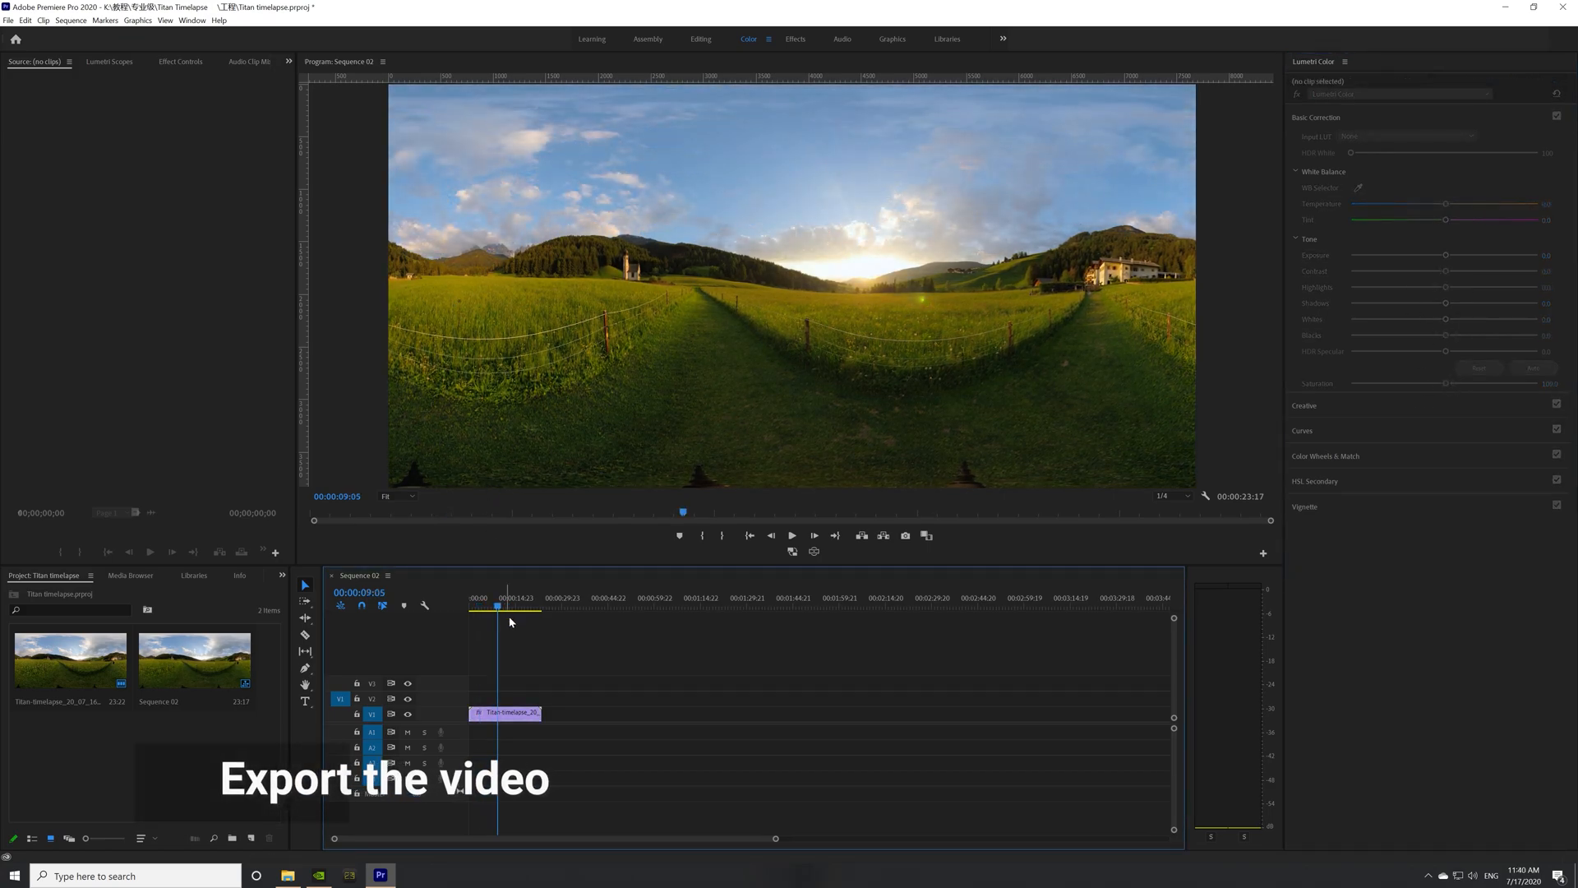
click(8, 20)
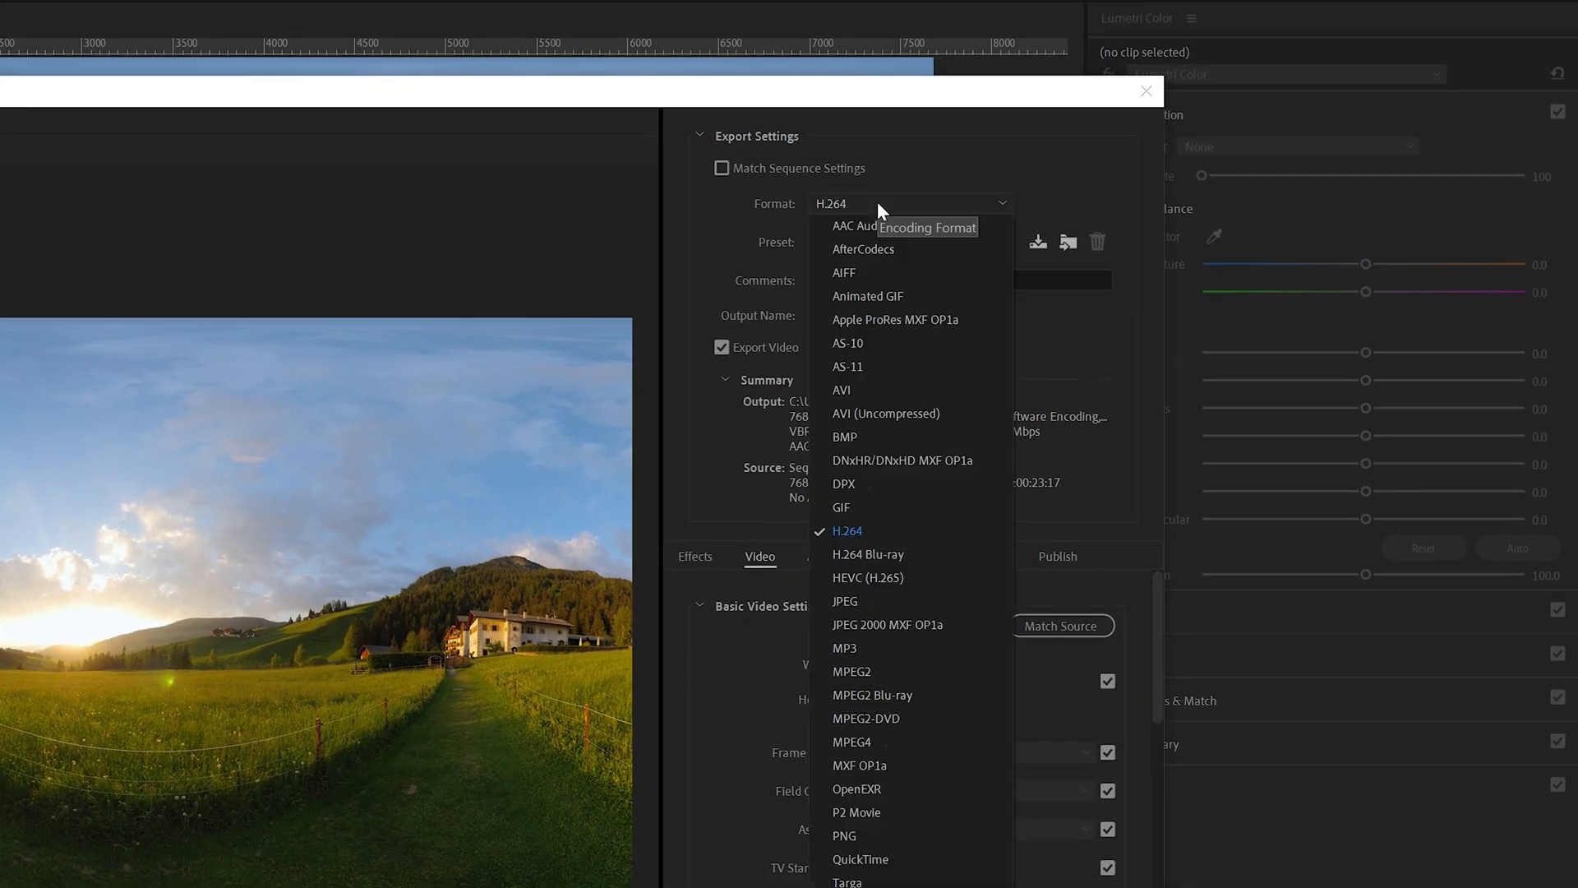
- Export as H.264 monoscopic VR at 80 Mbps and start encoding
click(847, 531)
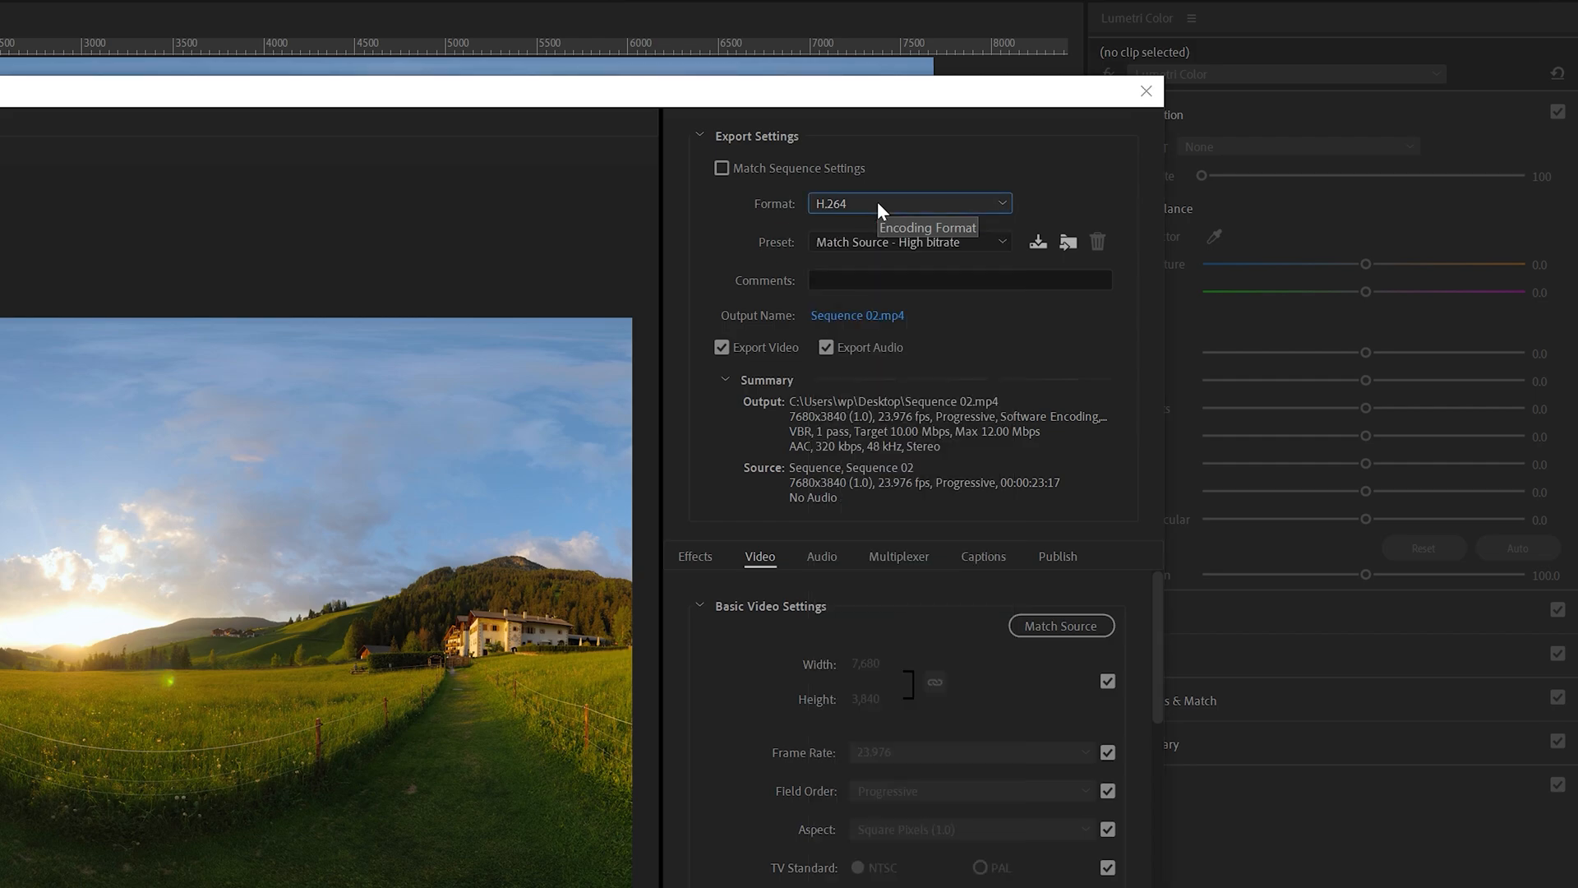
scroll(down, 3)
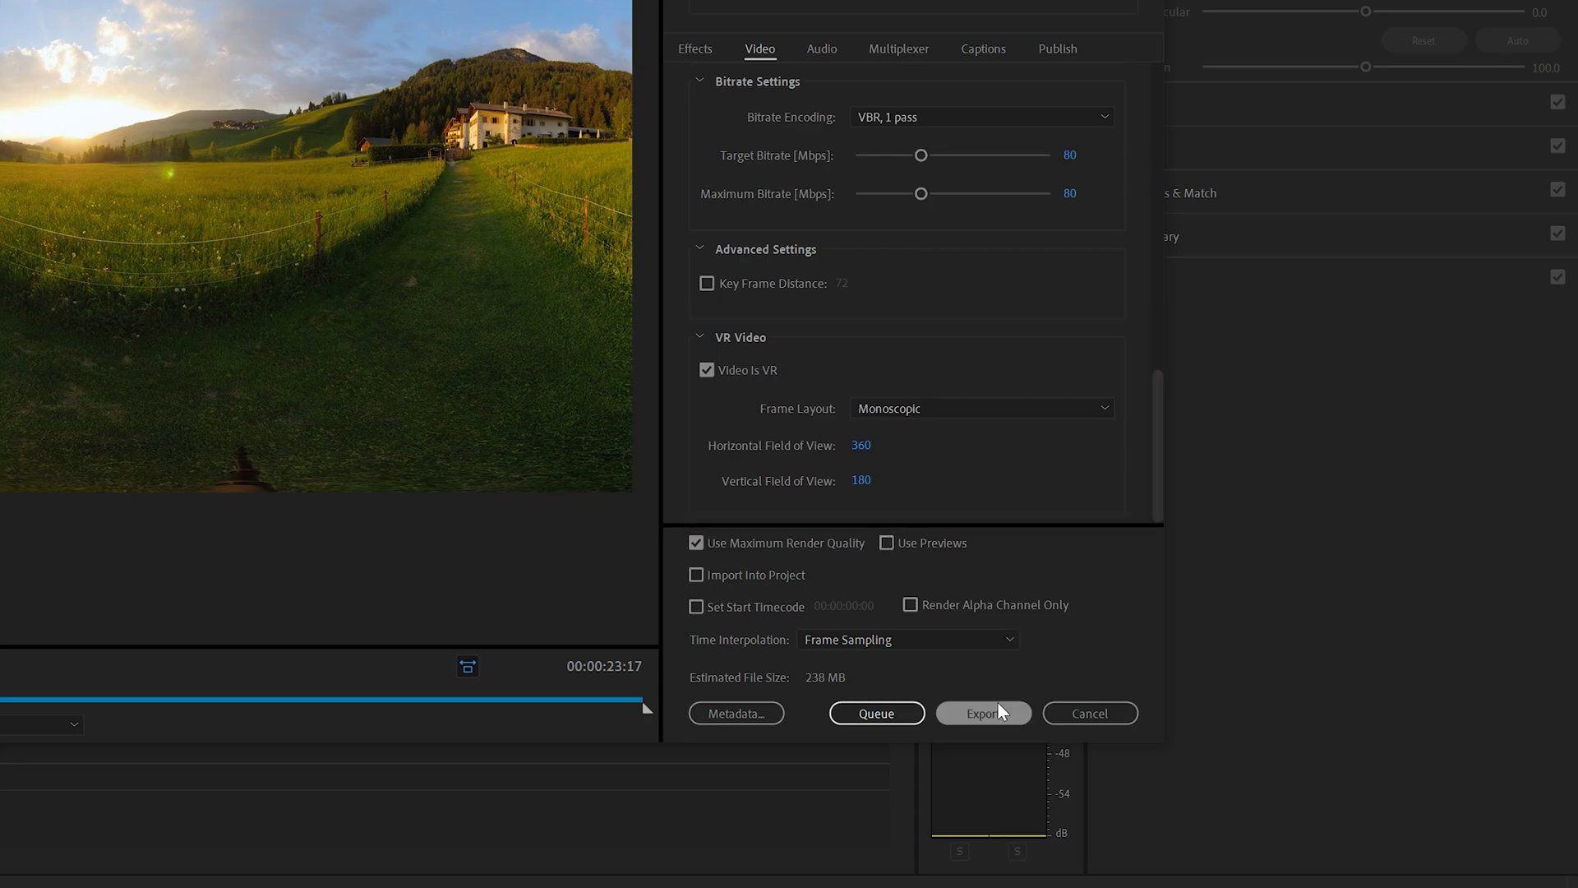
click(983, 712)
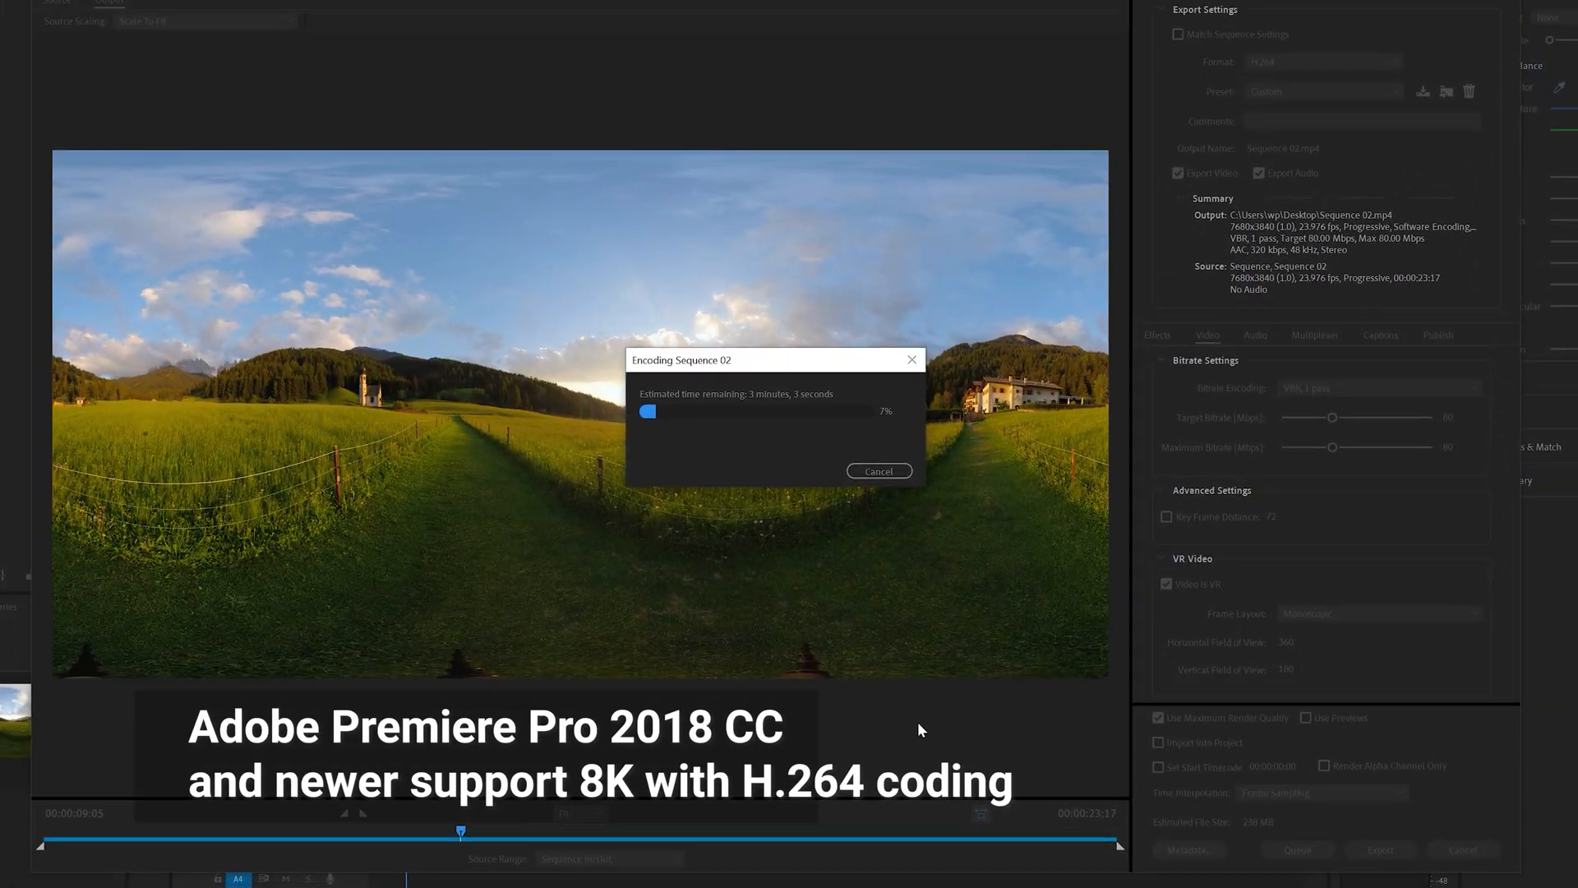